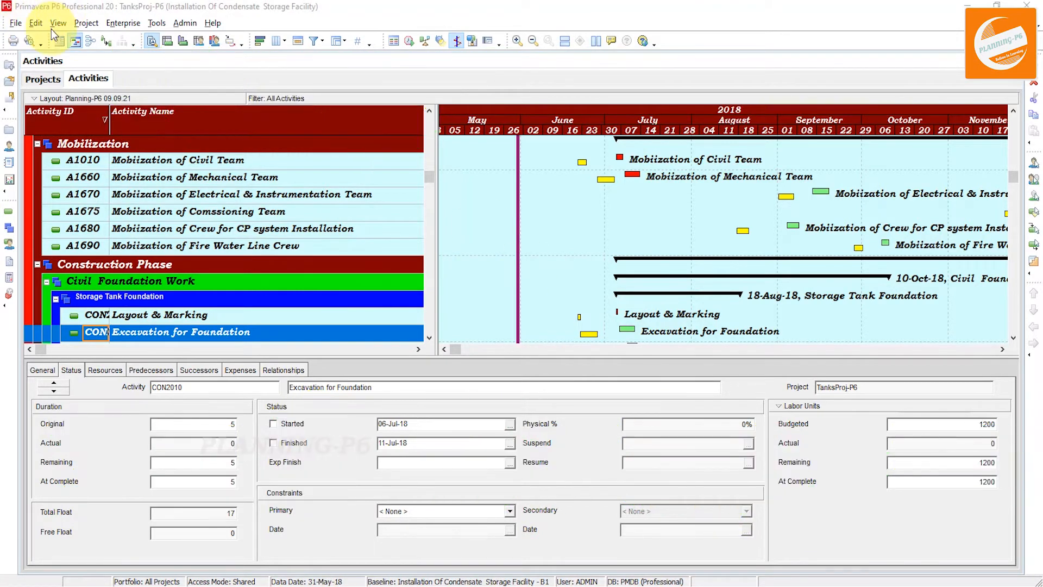
- Show the View menu's Tab Groups choices: New Horizontal, New Vertical, Merge All
{"action": "left_click", "coordinate": [59, 22]}
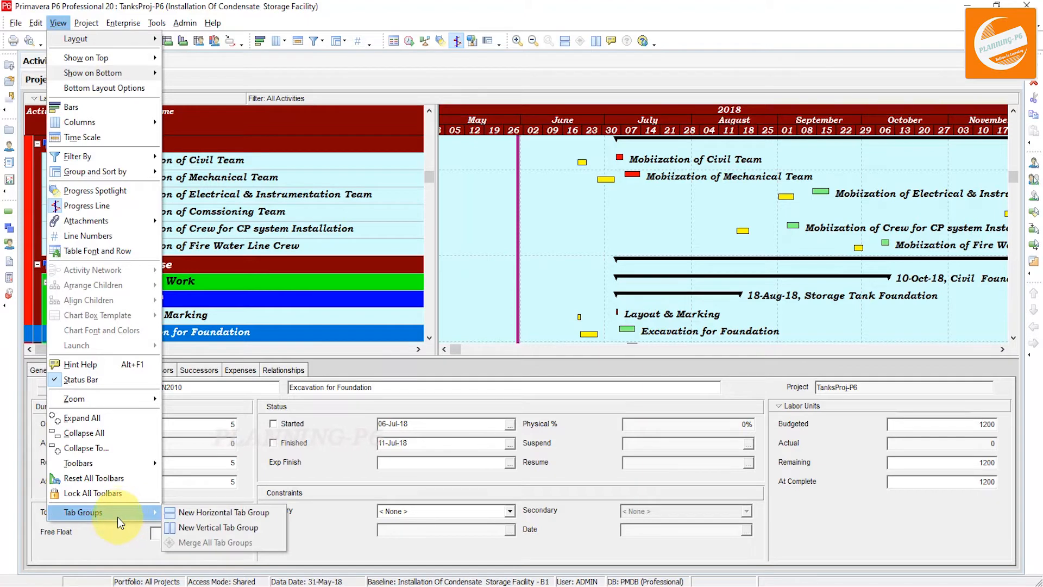
{"action": "mouse_move", "coordinate": [223, 512]}
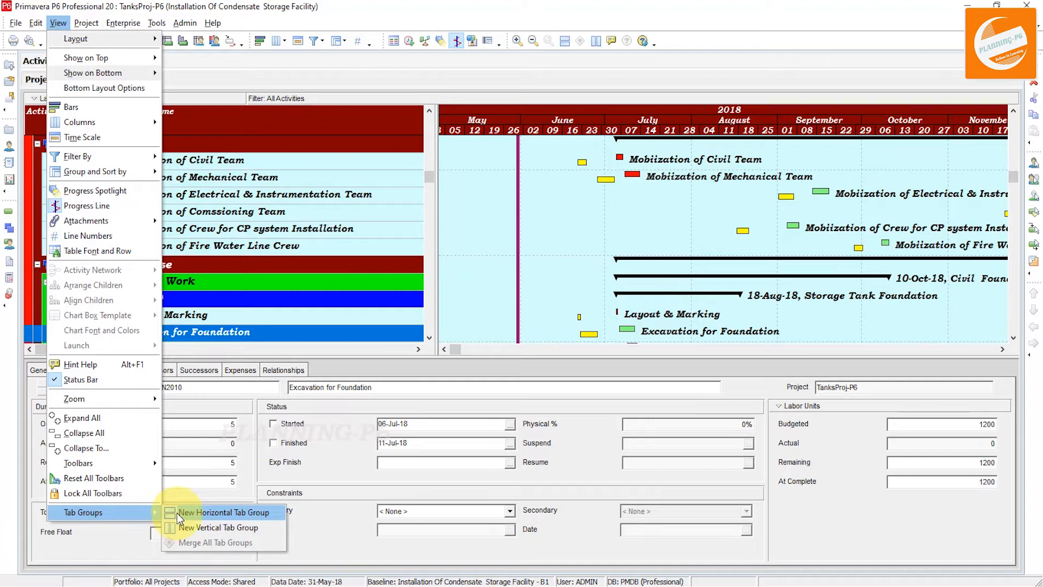
{"action": "mouse_move", "coordinate": [220, 527]}
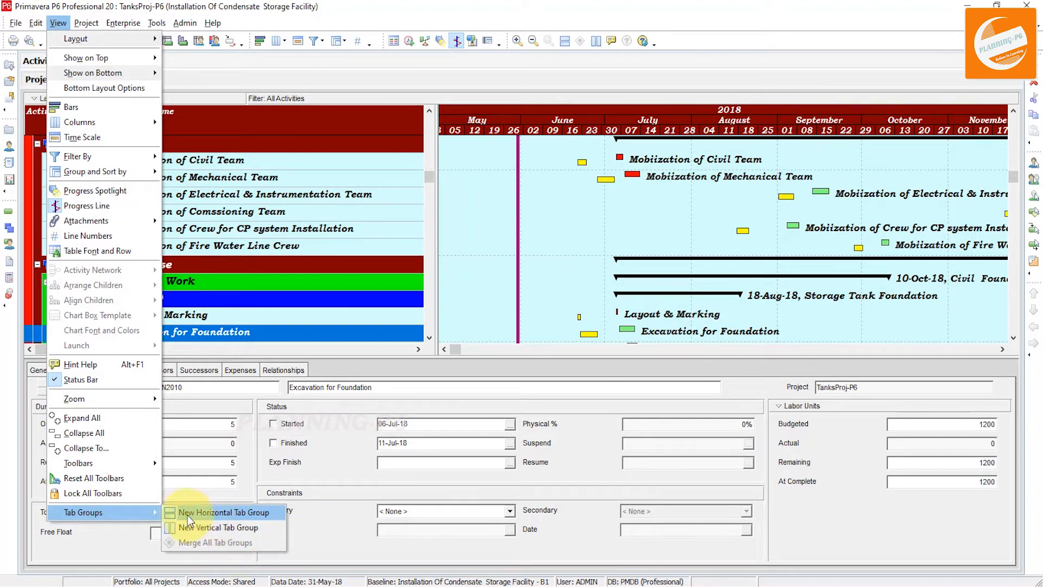
{"action": "mouse_move", "coordinate": [193, 527]}
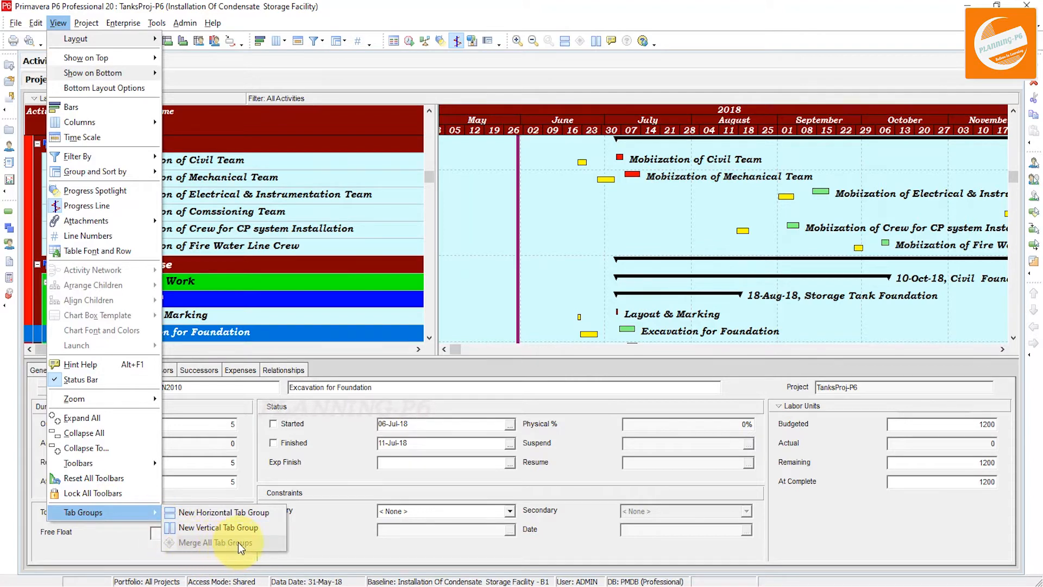
{"action": "mouse_move", "coordinate": [249, 545]}
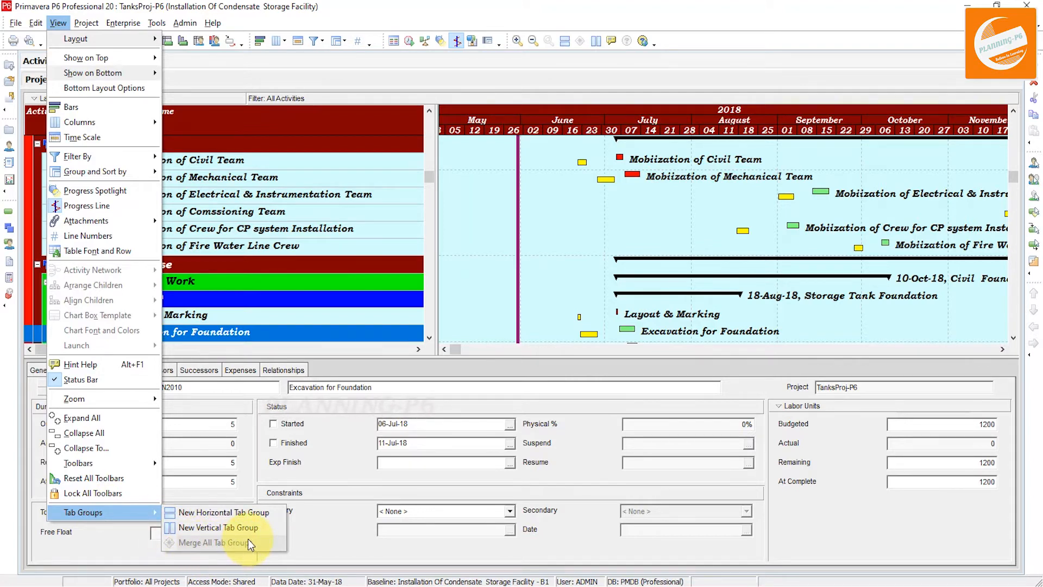
{"action": "mouse_move", "coordinate": [228, 513]}
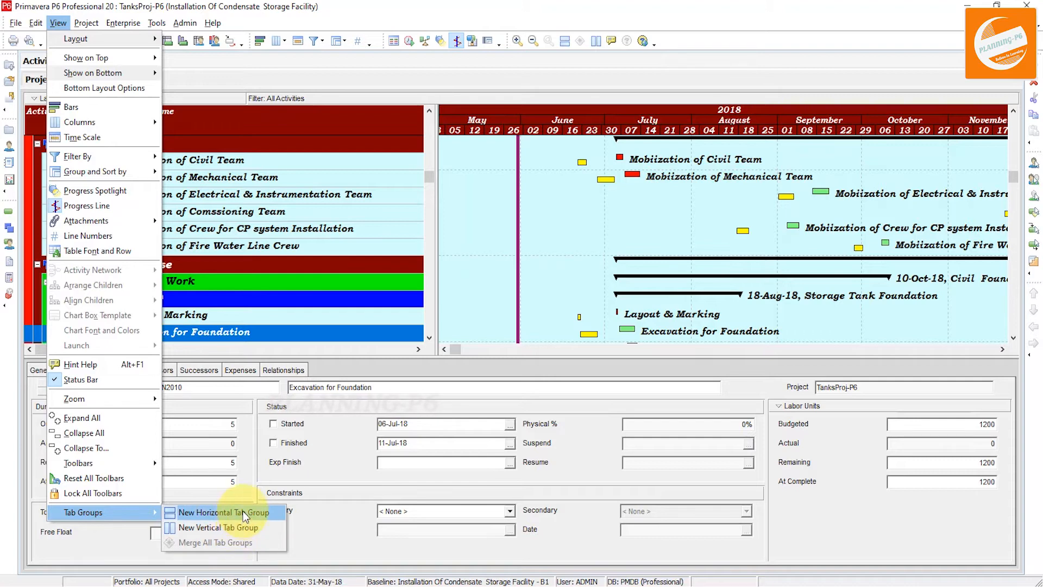
{"action": "mouse_move", "coordinate": [220, 527]}
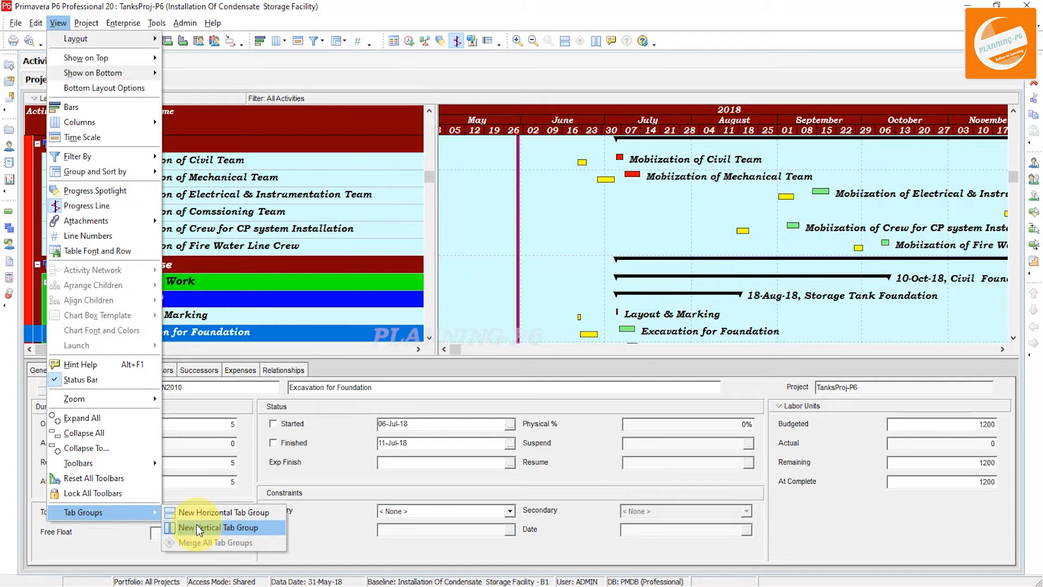
{"action": "mouse_move", "coordinate": [213, 502]}
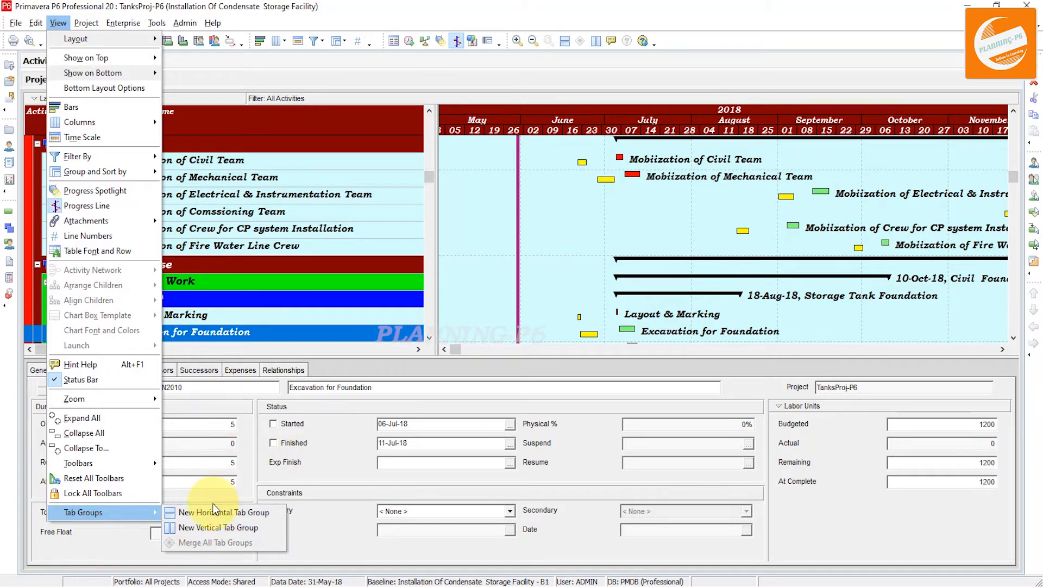
{"action": "mouse_move", "coordinate": [226, 513]}
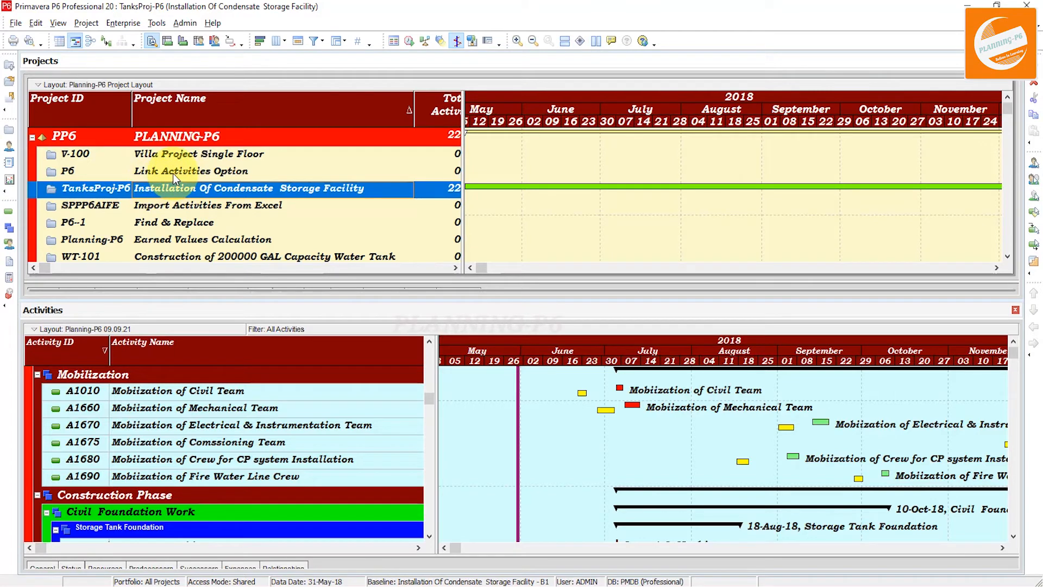
{"action": "mouse_move", "coordinate": [109, 261]}
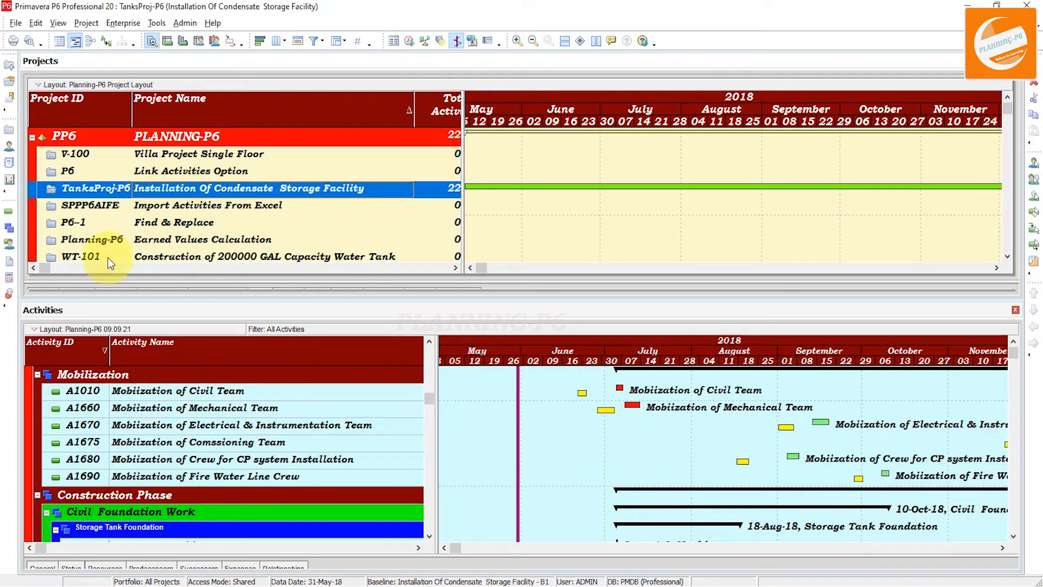
{"action": "mouse_move", "coordinate": [164, 259]}
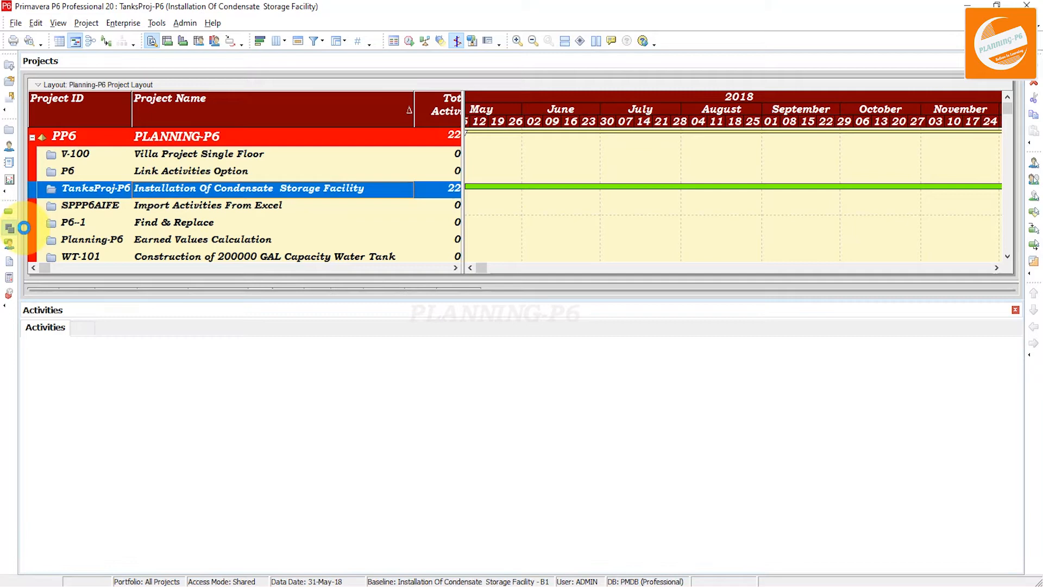
- Add WBS and WPs & Docs windows as tabs in the lower group
{"action": "left_click", "coordinate": [83, 327]}
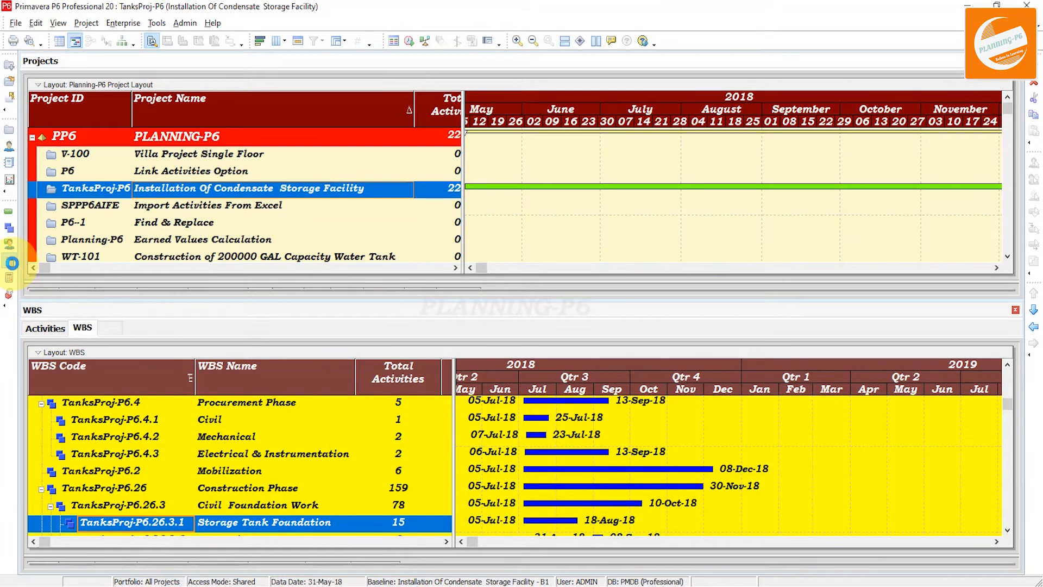
{"action": "left_click", "coordinate": [125, 327]}
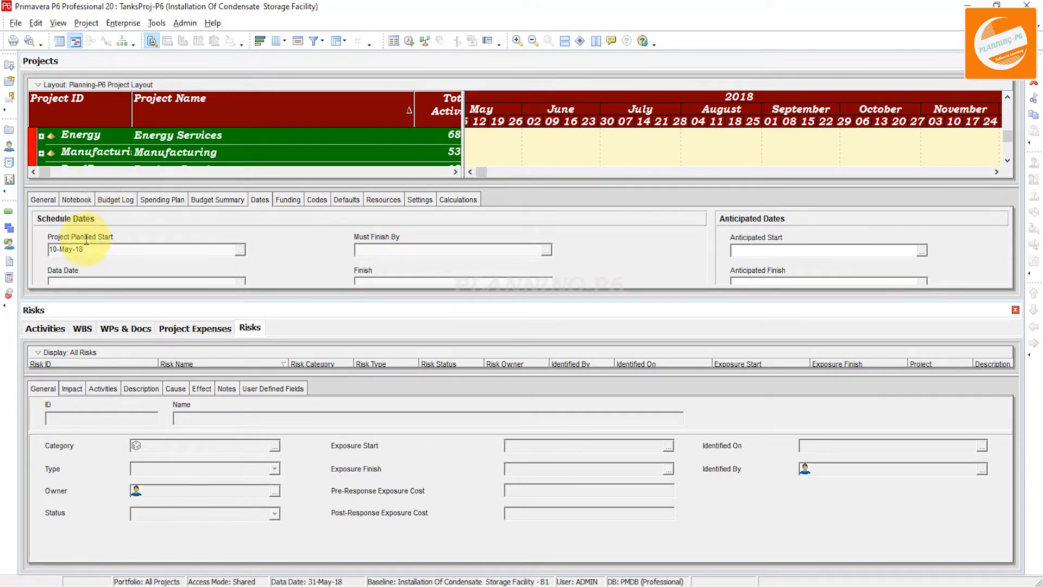
- Browse the Activities, WBS, WPs & Docs and Project Expenses tabs
{"action": "left_click", "coordinate": [44, 329]}
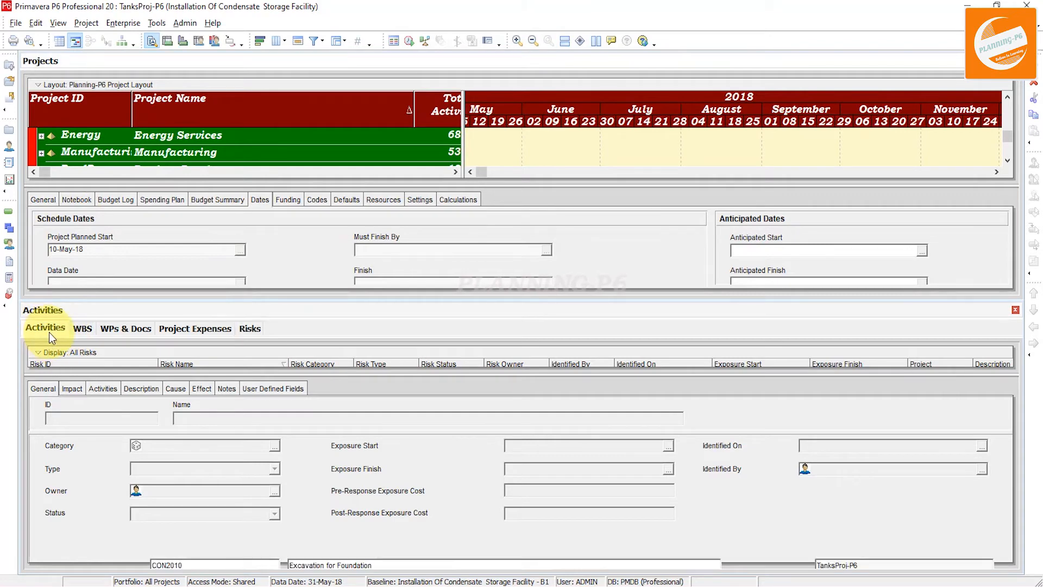
{"action": "left_click", "coordinate": [45, 328]}
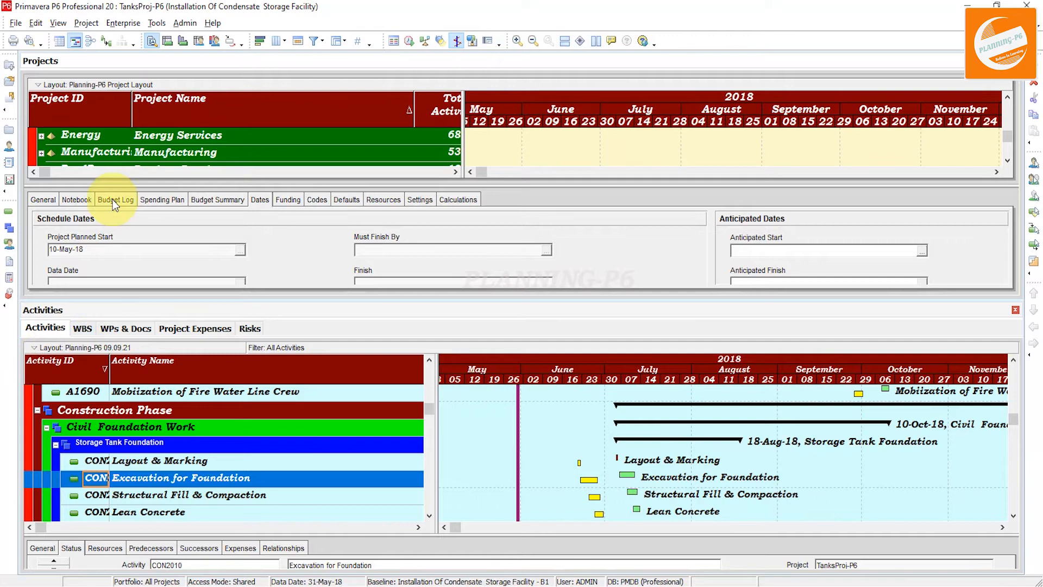
{"action": "left_click", "coordinate": [81, 328]}
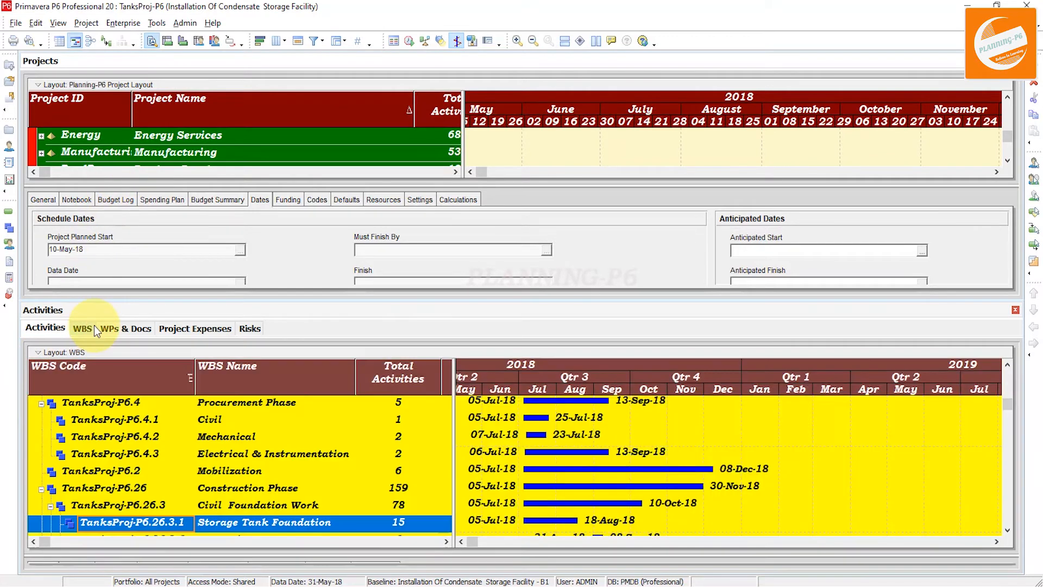
{"action": "left_click", "coordinate": [81, 328]}
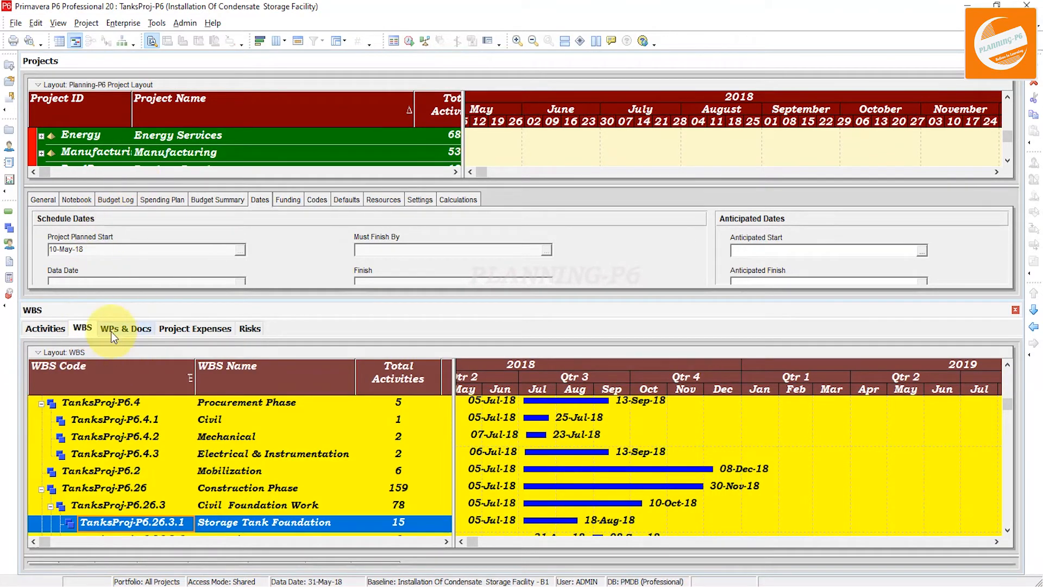
{"action": "left_click", "coordinate": [124, 328]}
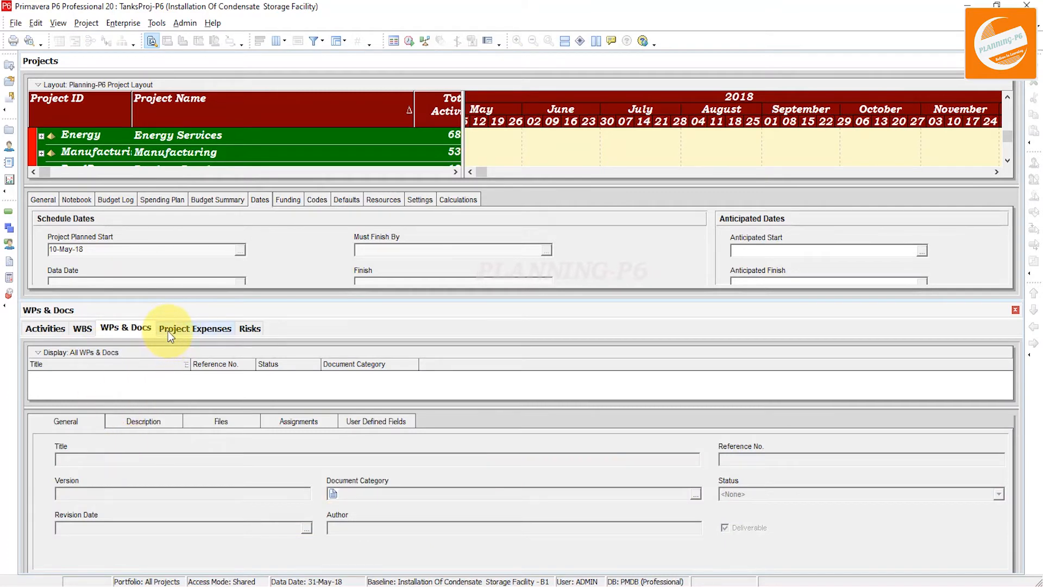
{"action": "left_click", "coordinate": [195, 328]}
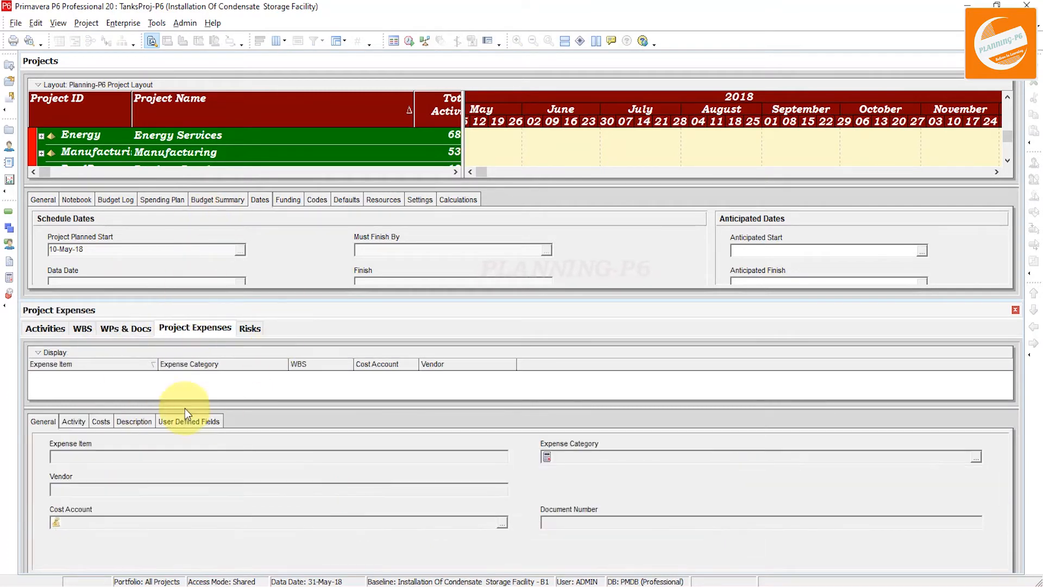
- Select the Manufacturing project, view Risks, return to WBS, and check View and File menus
{"action": "left_click", "coordinate": [200, 156]}
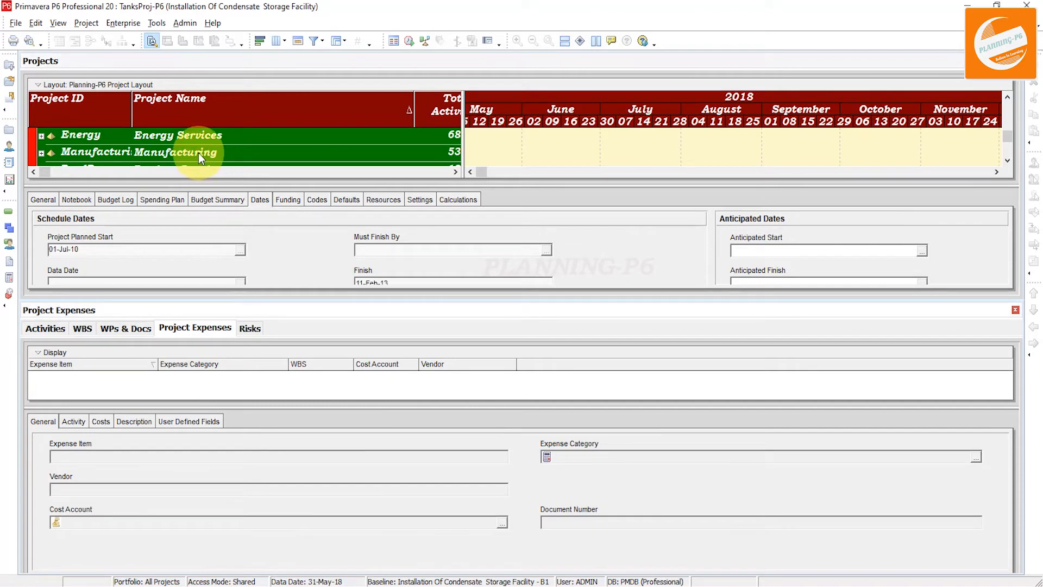
{"action": "left_click", "coordinate": [199, 152]}
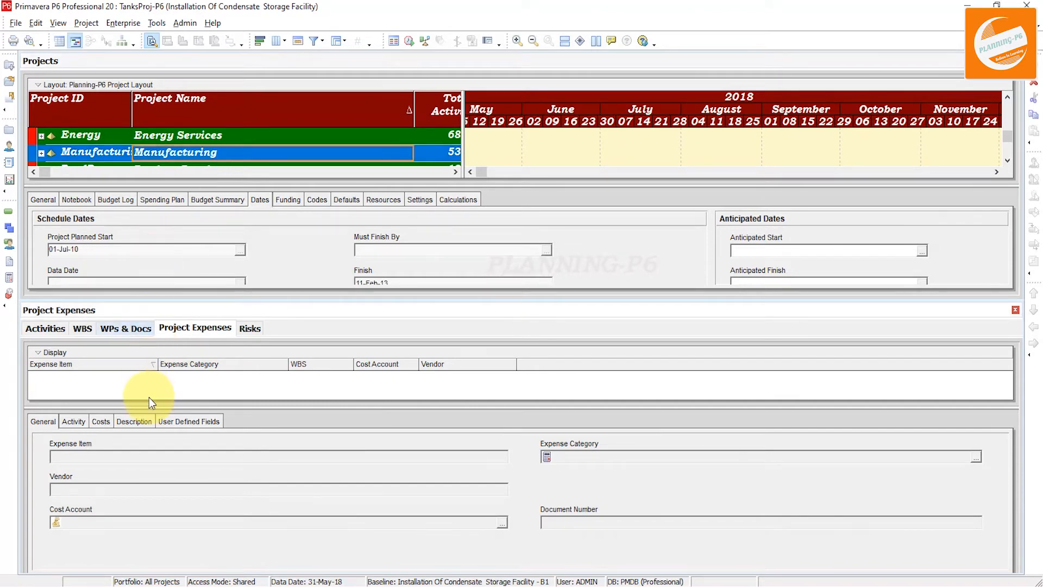
{"action": "left_click", "coordinate": [249, 328]}
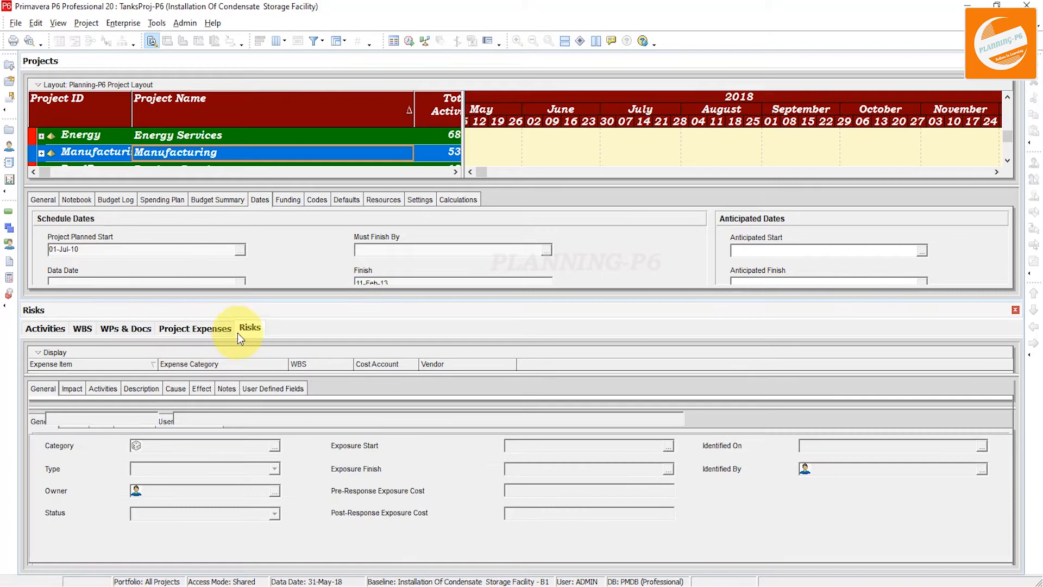
{"action": "left_click", "coordinate": [82, 329]}
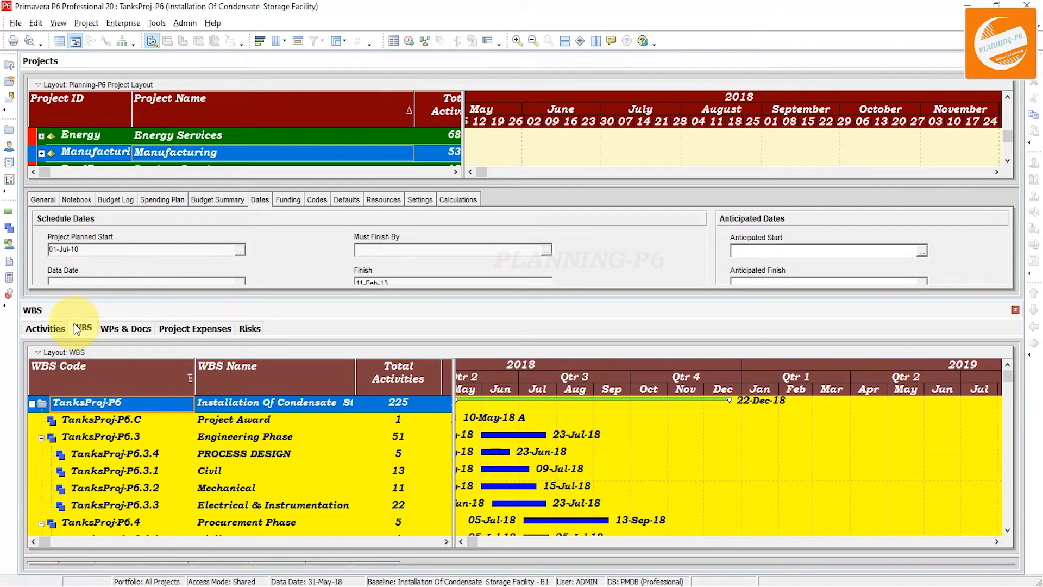
{"action": "left_click", "coordinate": [82, 329]}
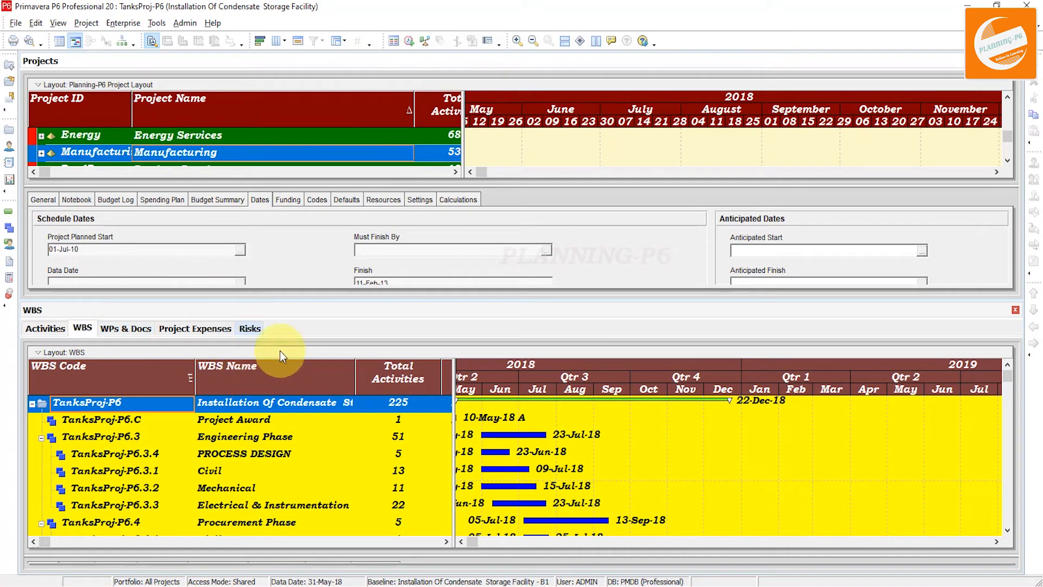
{"action": "left_click", "coordinate": [58, 23]}
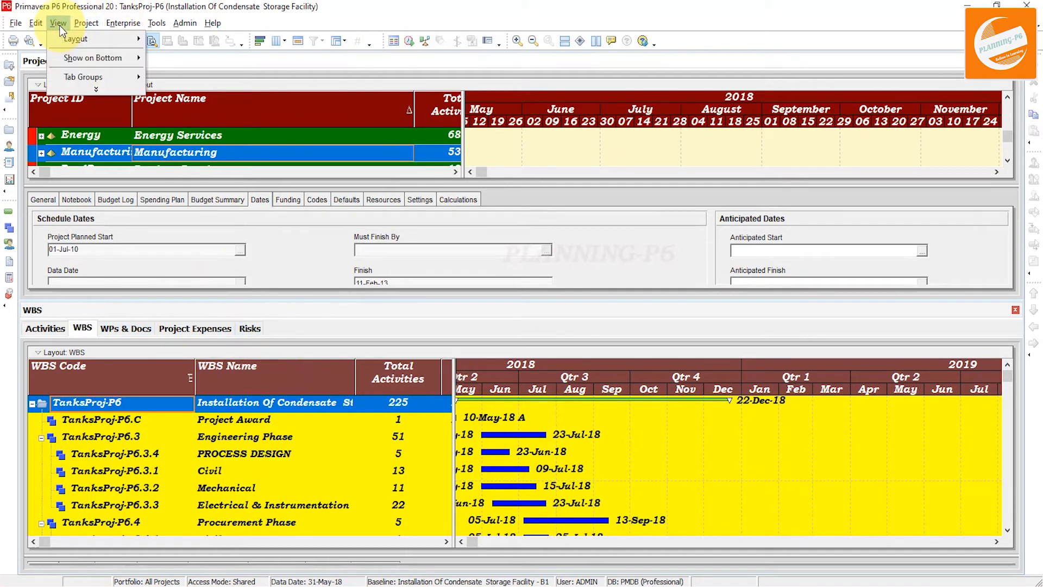
{"action": "left_click", "coordinate": [14, 23]}
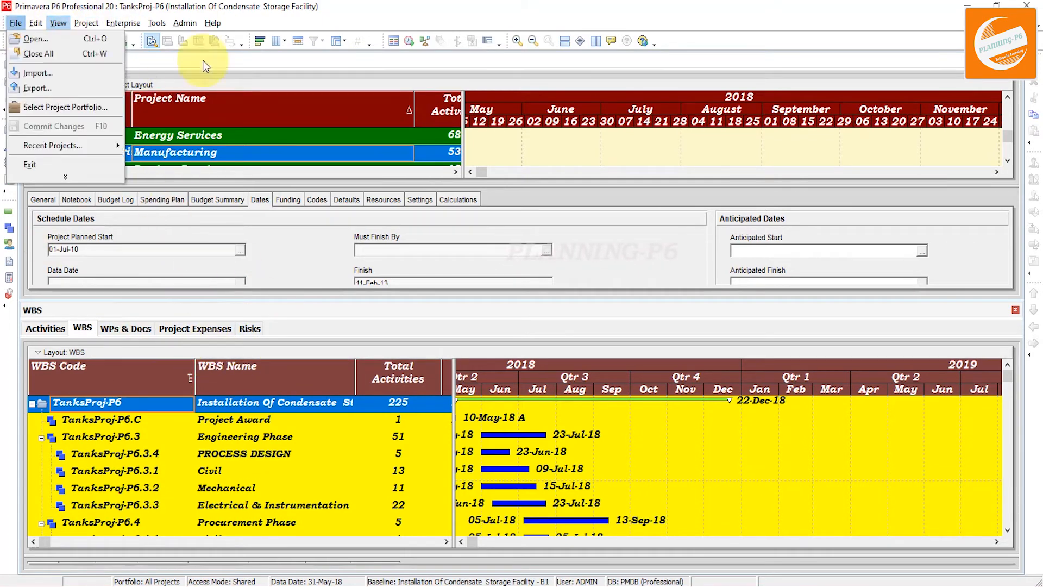
{"action": "left_click", "coordinate": [58, 22]}
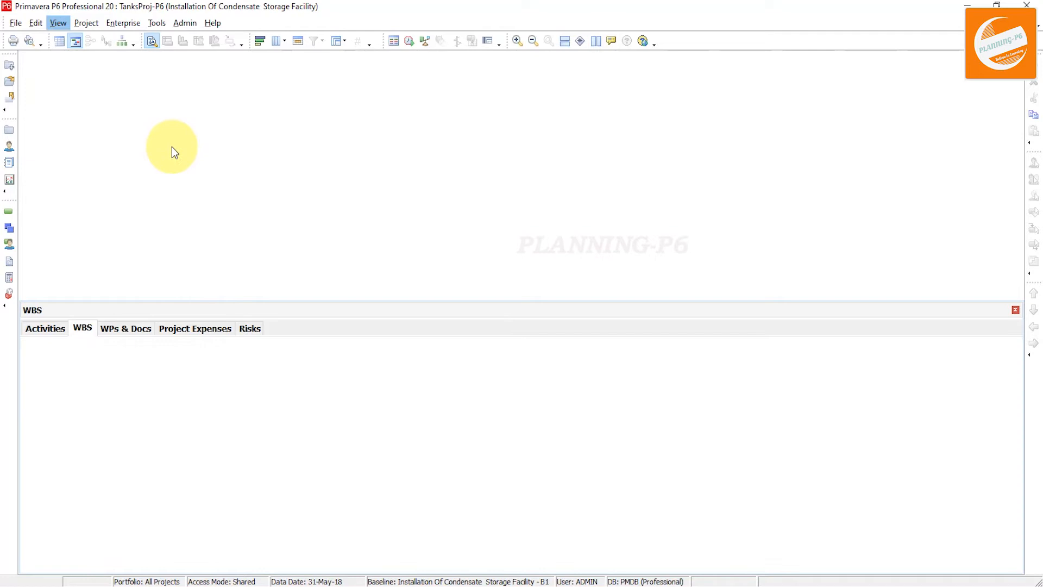
- Switch among Activities and WPs & Docs, then close the Risks and Project Expenses tabs
{"action": "left_click", "coordinate": [1014, 309]}
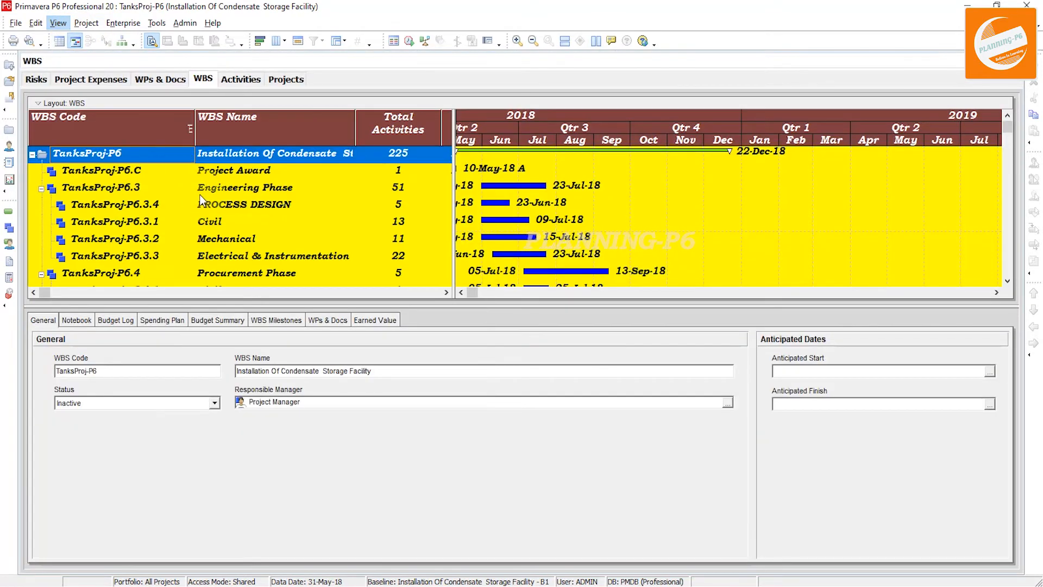
{"action": "mouse_move", "coordinate": [285, 80]}
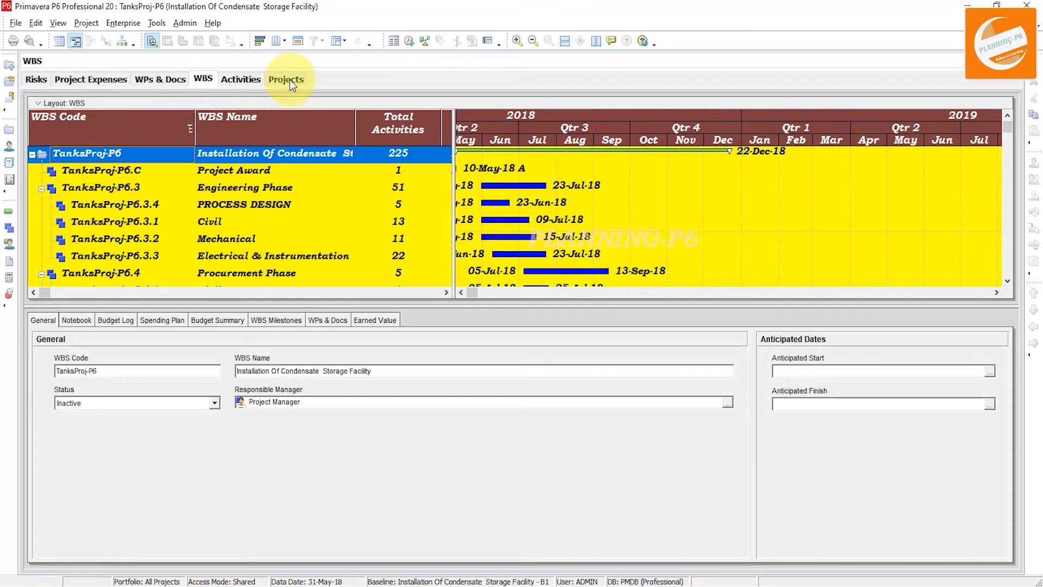
{"action": "left_click", "coordinate": [240, 79]}
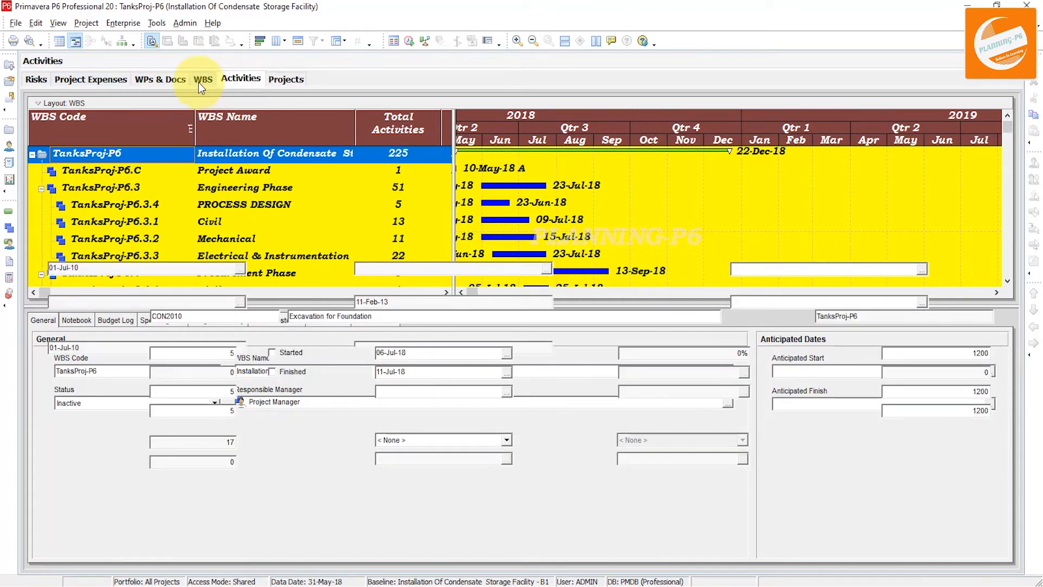
{"action": "left_click", "coordinate": [161, 79]}
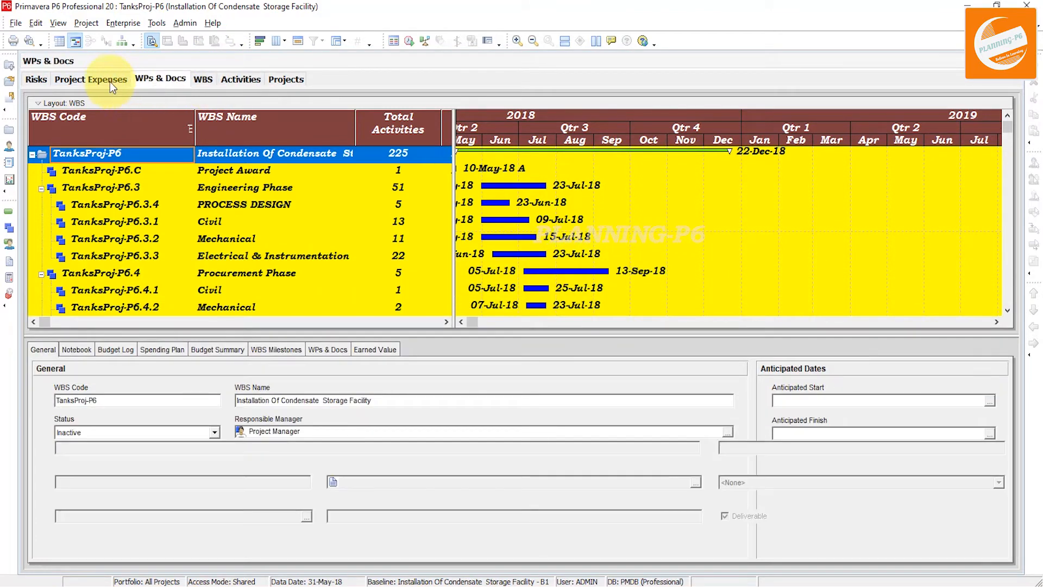
{"action": "left_click", "coordinate": [36, 79]}
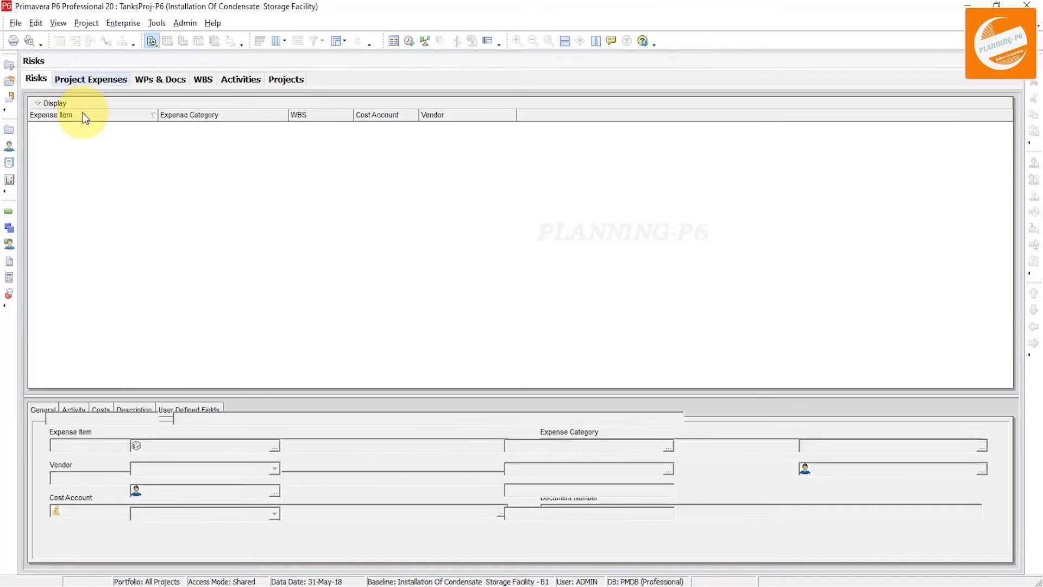
{"action": "left_click", "coordinate": [36, 78]}
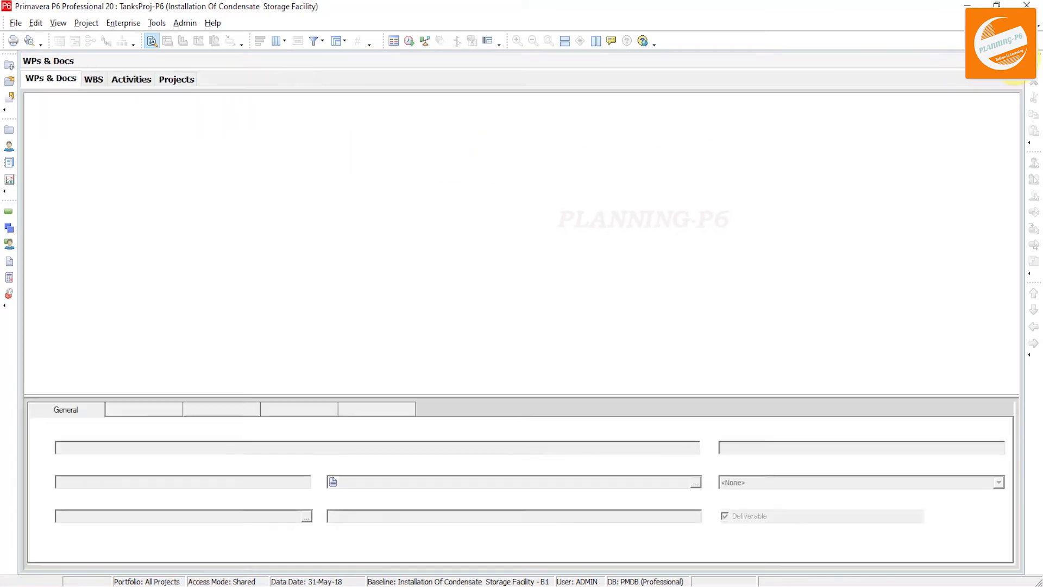
- Close the WPs & Docs and WBS tabs and hide the Activities detail window
{"action": "left_click", "coordinate": [93, 79]}
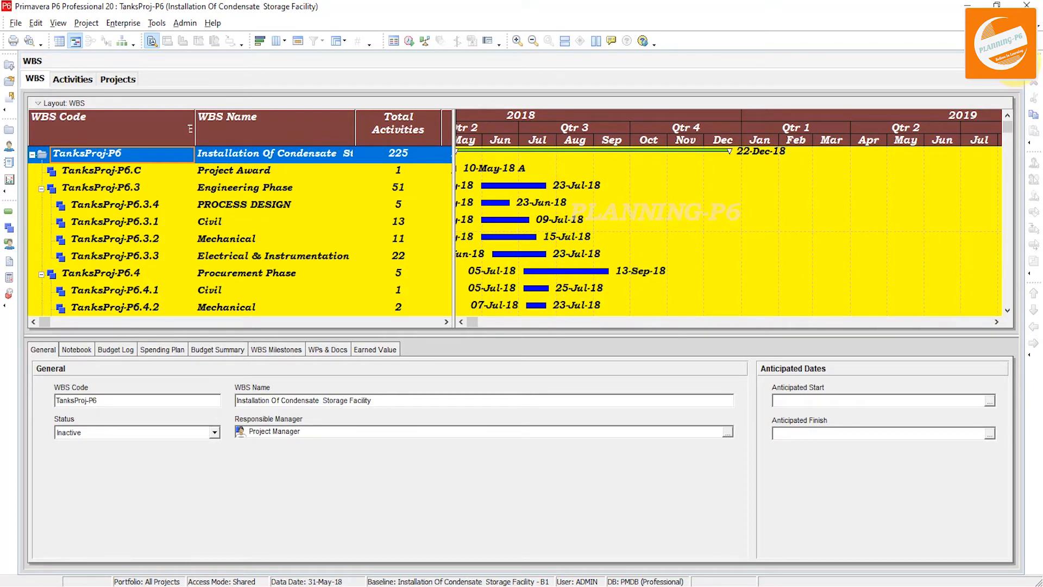
{"action": "left_click", "coordinate": [72, 80]}
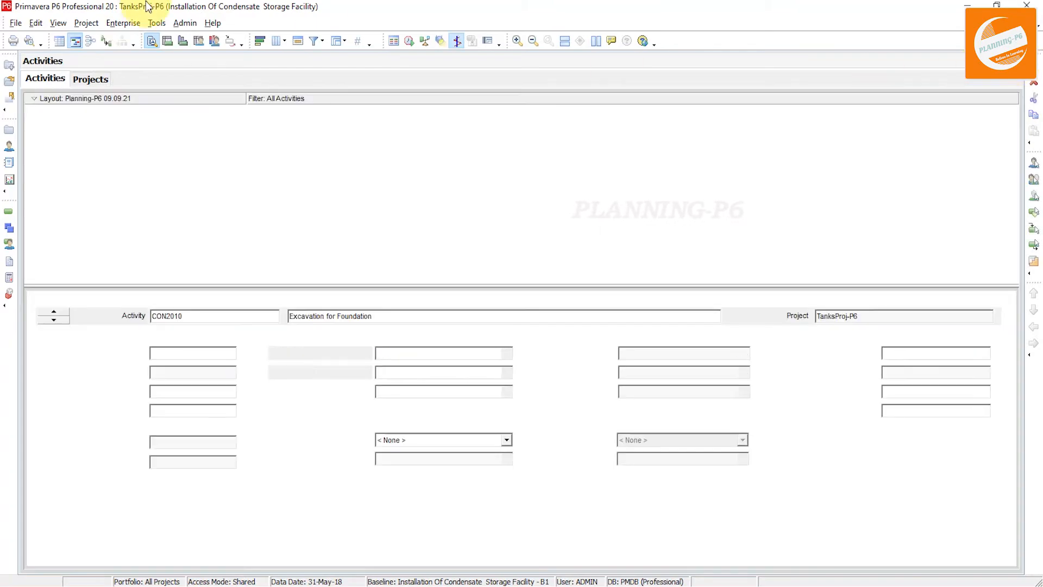
{"action": "left_click", "coordinate": [89, 78]}
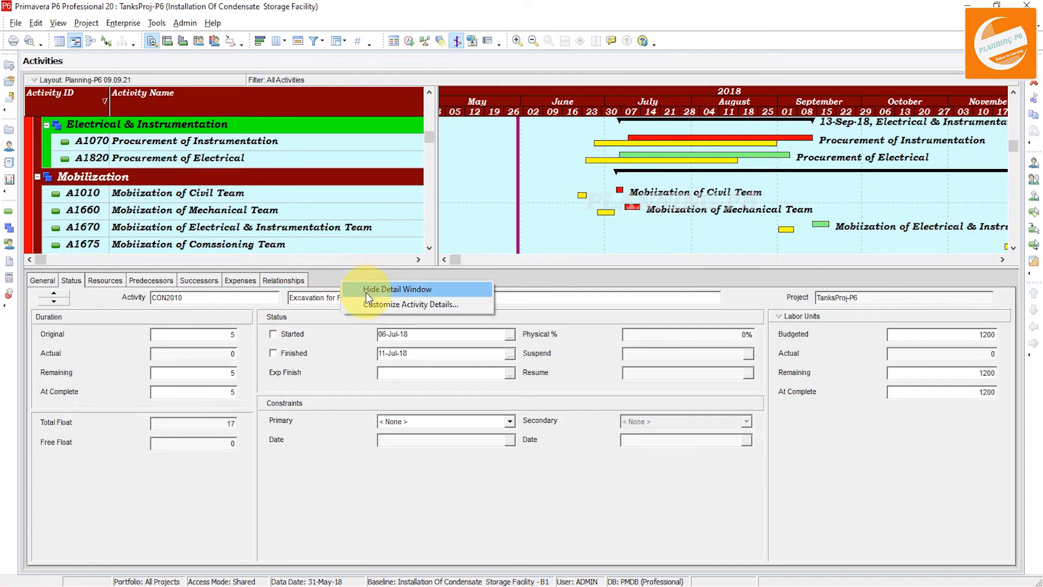
{"action": "left_click", "coordinate": [397, 288]}
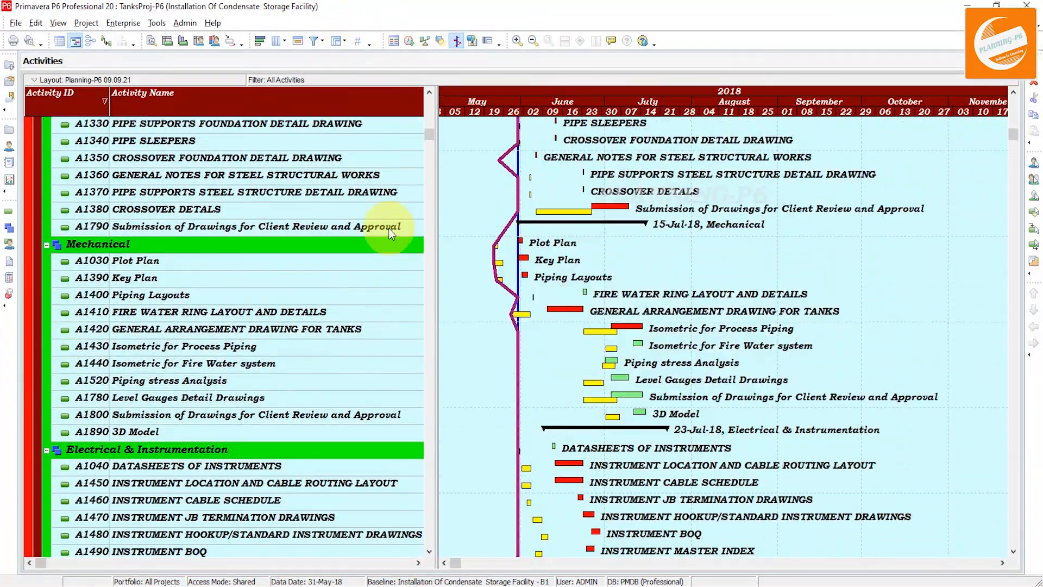
{"action": "left_click", "coordinate": [57, 22]}
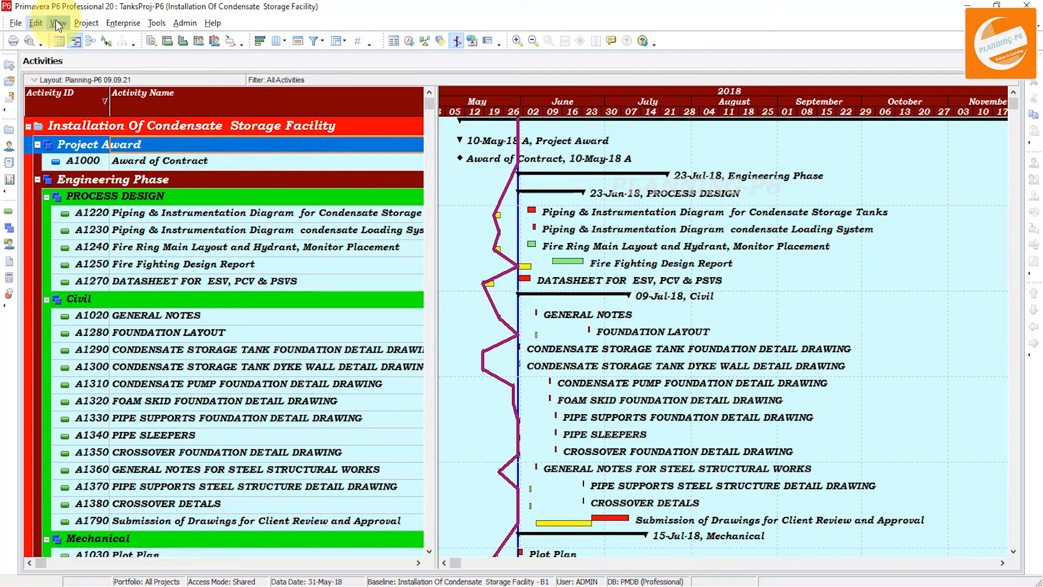
- Reopen WBS, return to Activities, and show the View > Tab Groups options
{"action": "left_click", "coordinate": [58, 23]}
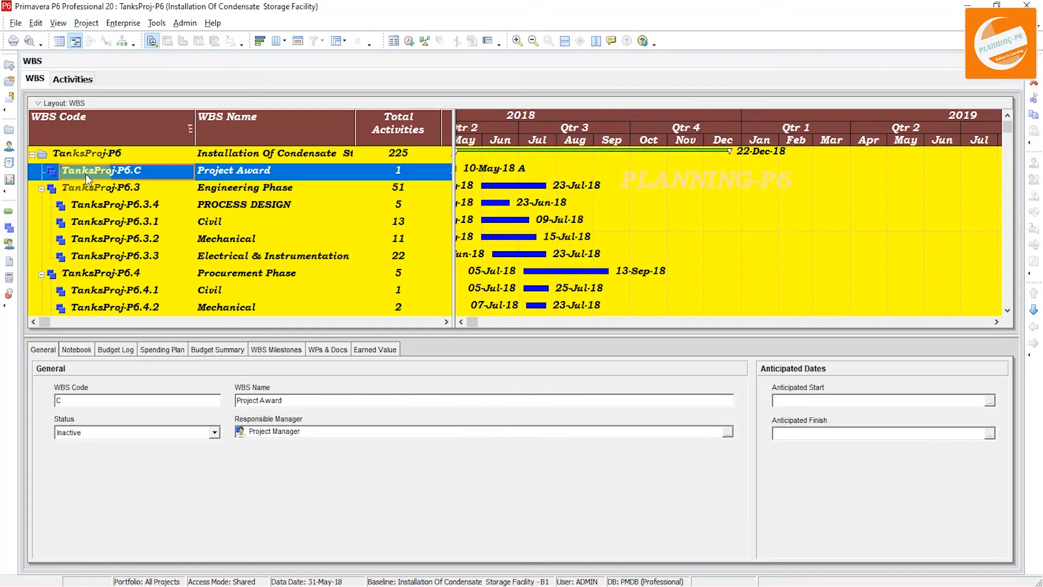
{"action": "left_click", "coordinate": [72, 78]}
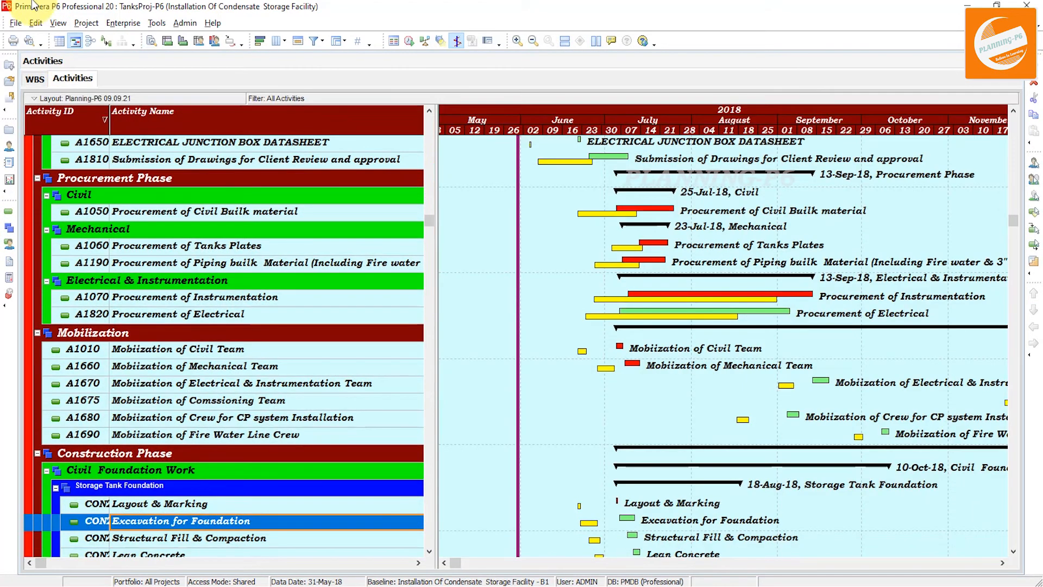
{"action": "left_click", "coordinate": [58, 23]}
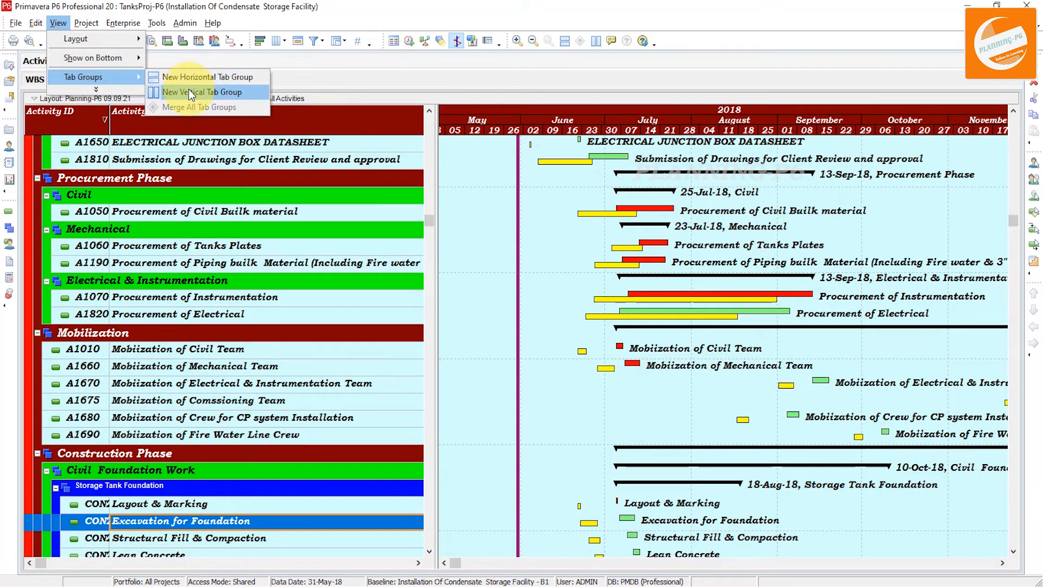
- Choose New Vertical Tab Group, moving Activities into its own right-hand group
{"action": "left_click", "coordinate": [202, 92]}
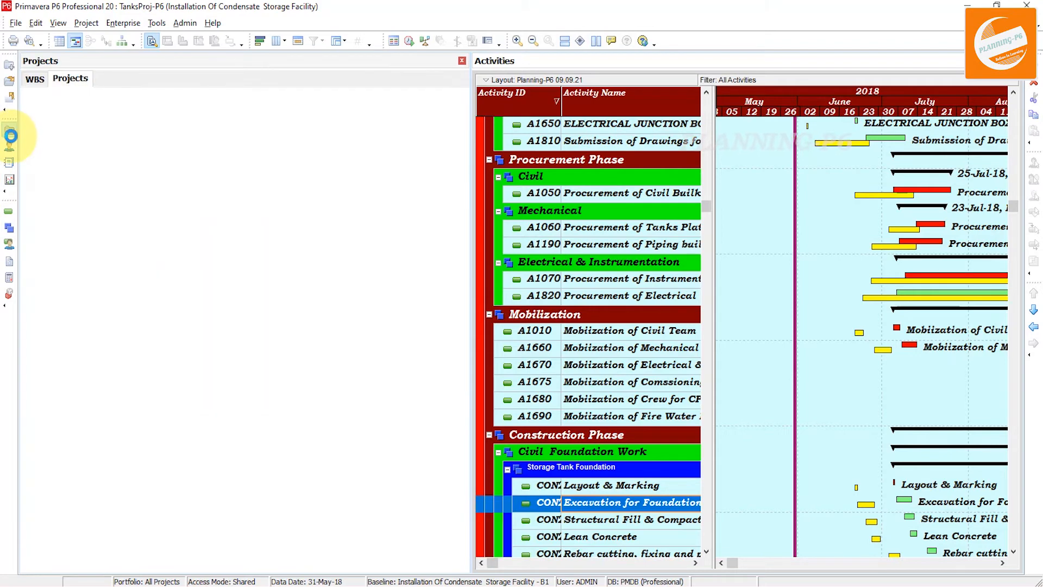
- Open WPs & Docs, Project Expenses, Risks on the left and Resource Assignments beside Activities
{"action": "left_click", "coordinate": [70, 78]}
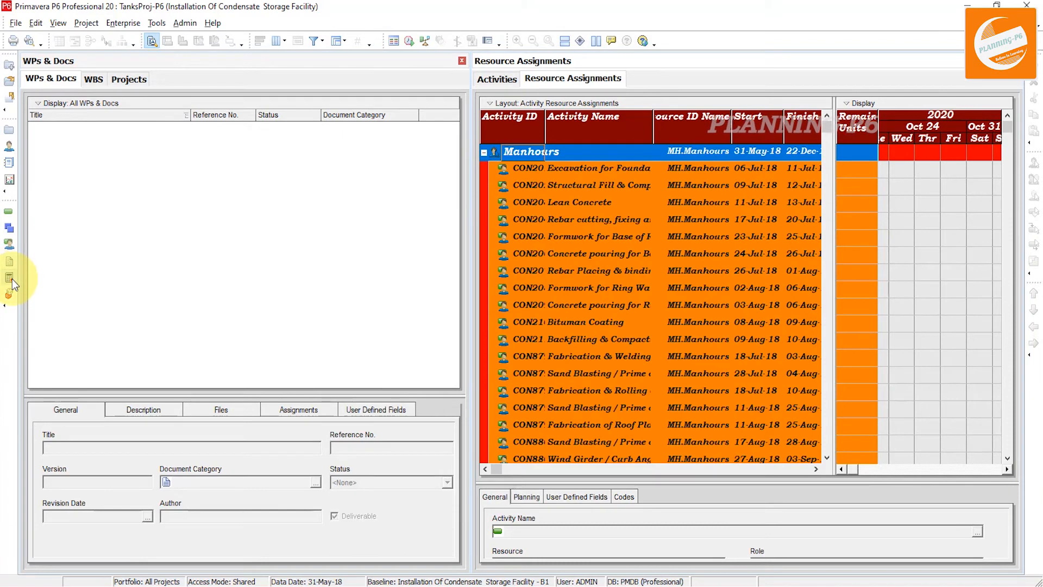
{"action": "left_click", "coordinate": [10, 280]}
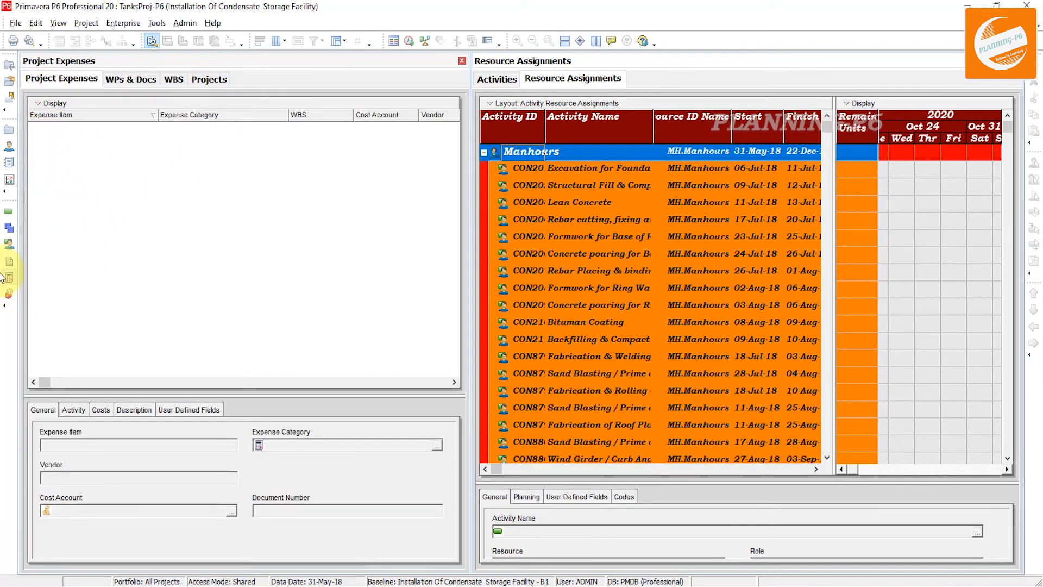
{"action": "left_click", "coordinate": [9, 293]}
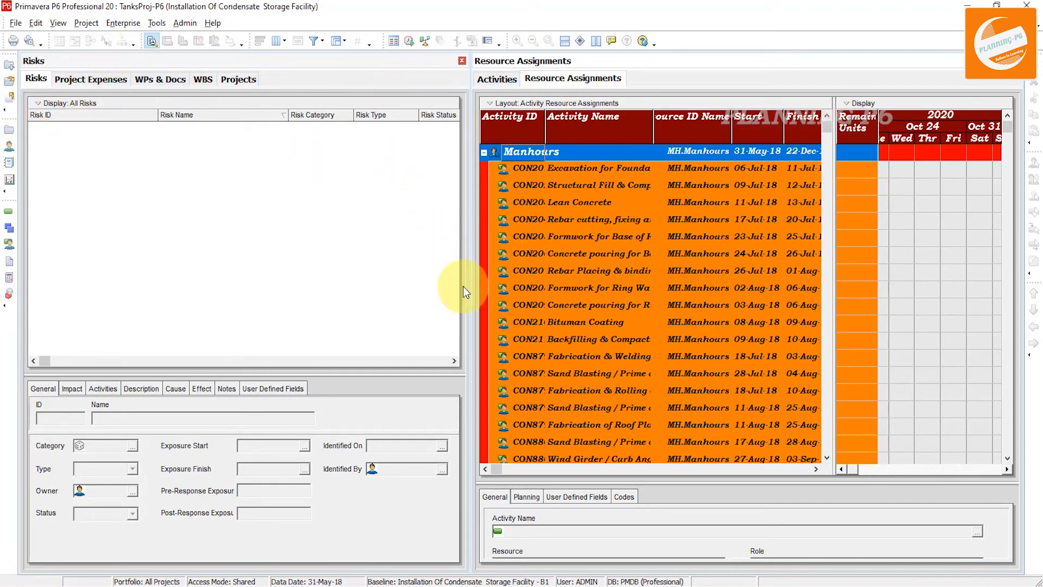
{"action": "mouse_move", "coordinate": [343, 382]}
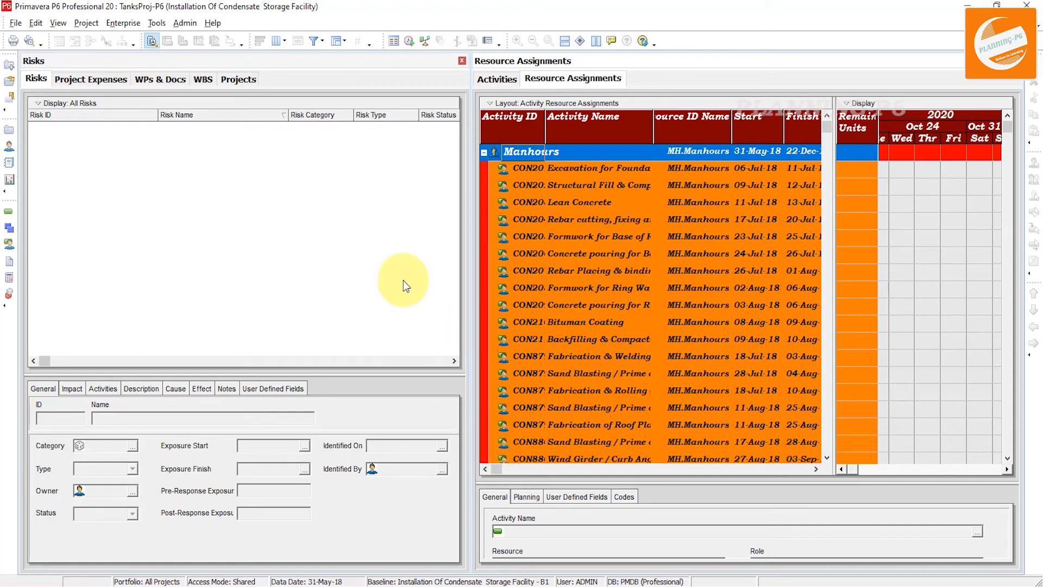
{"action": "left_click", "coordinate": [160, 79]}
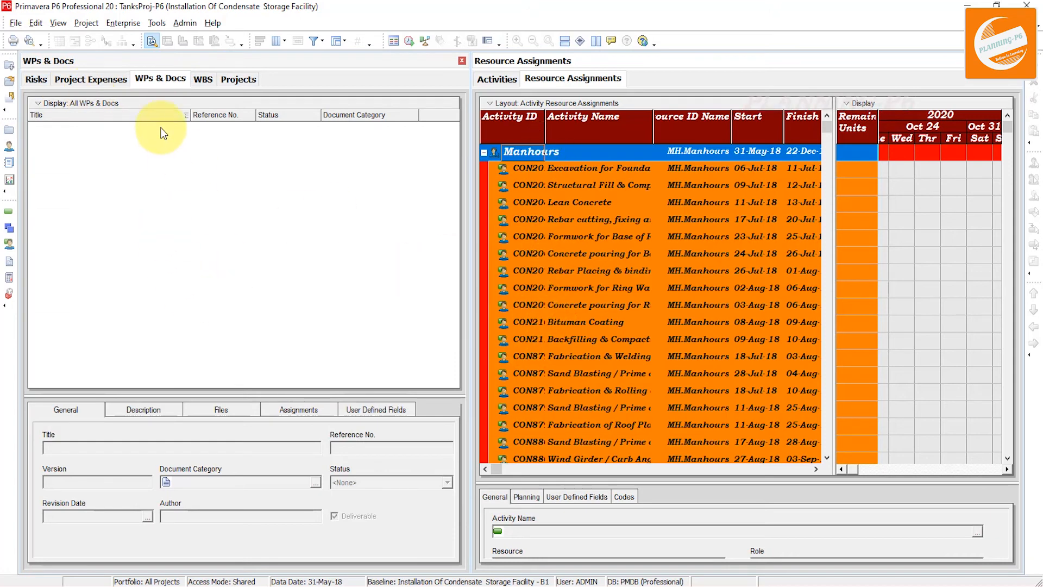
{"action": "mouse_move", "coordinate": [148, 193]}
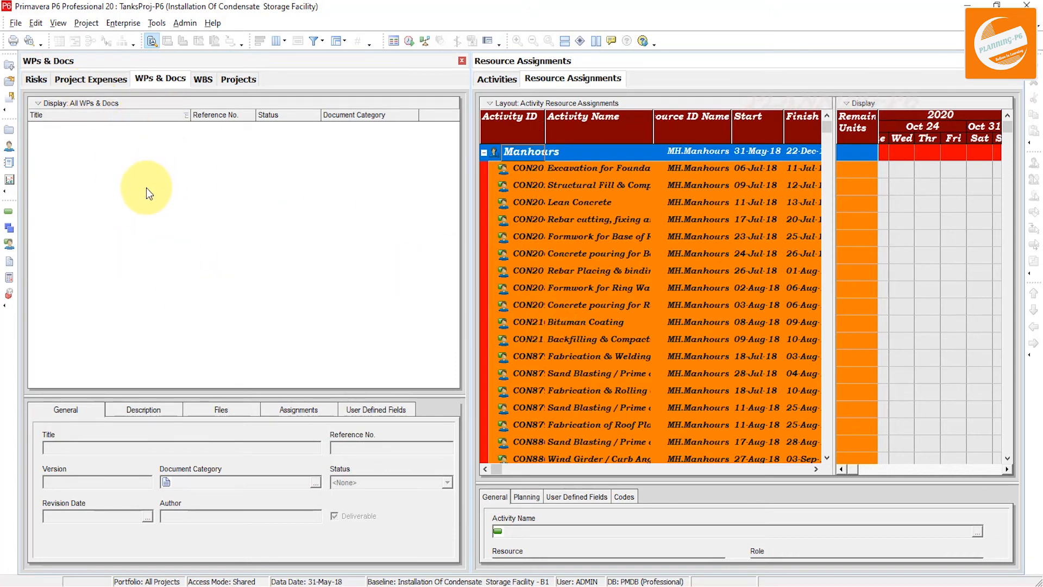
{"action": "left_click", "coordinate": [496, 78]}
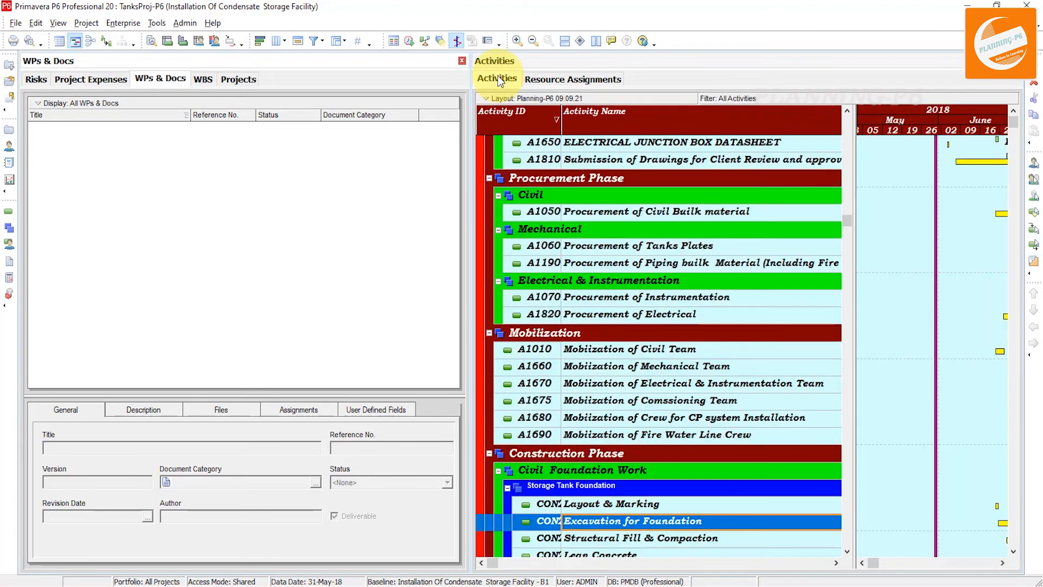
- In the WBS tab, rename Civil to Civil-1 and Mechanical to Mechanical-1
{"action": "left_click", "coordinate": [202, 79]}
{"action": "type", "text": "Civil-1"}
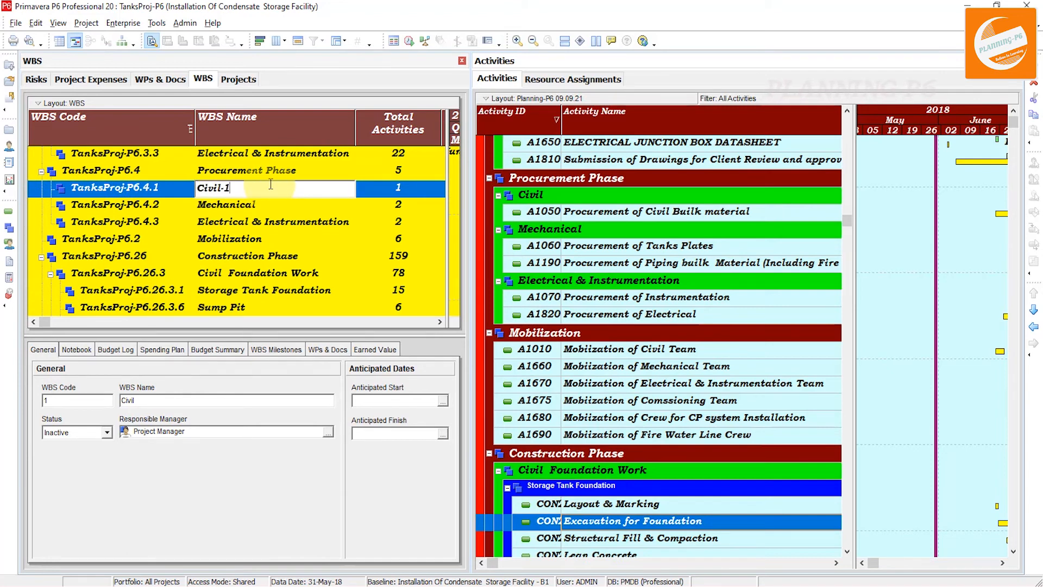
{"action": "left_click", "coordinate": [226, 205]}
{"action": "type", "text": "-1"}
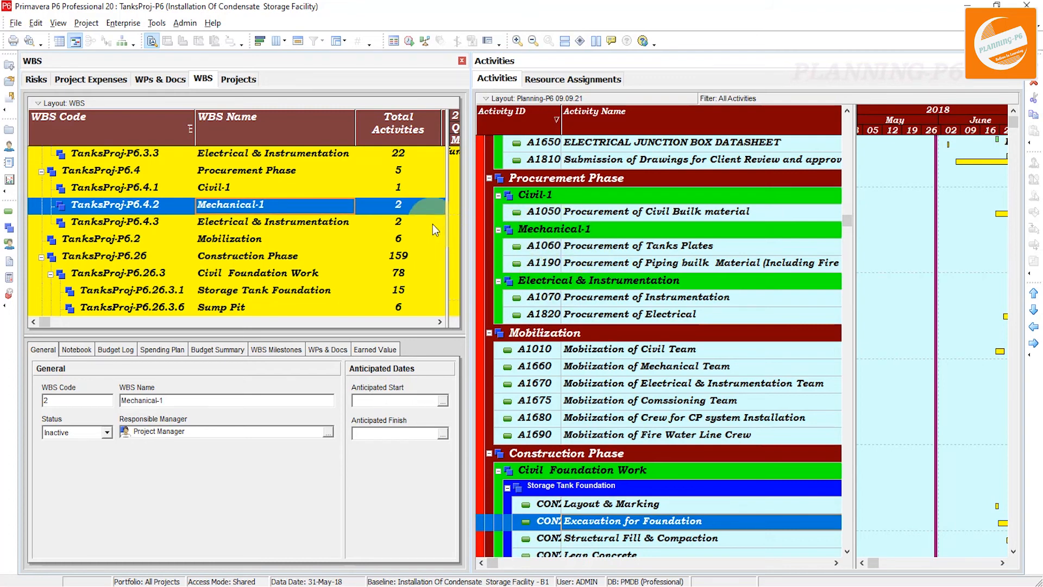
{"action": "mouse_move", "coordinate": [381, 184]}
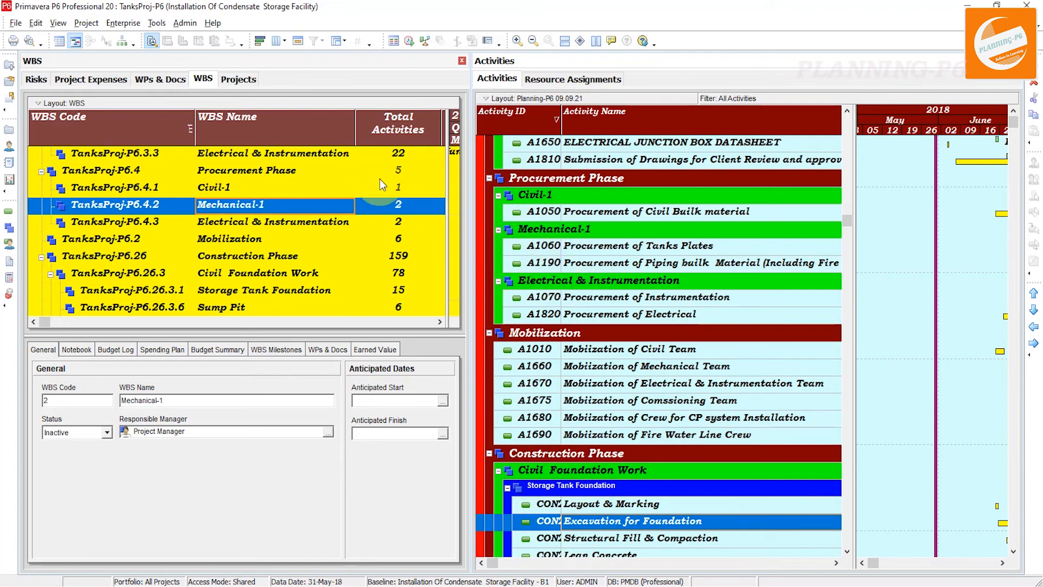
{"action": "mouse_move", "coordinate": [399, 171]}
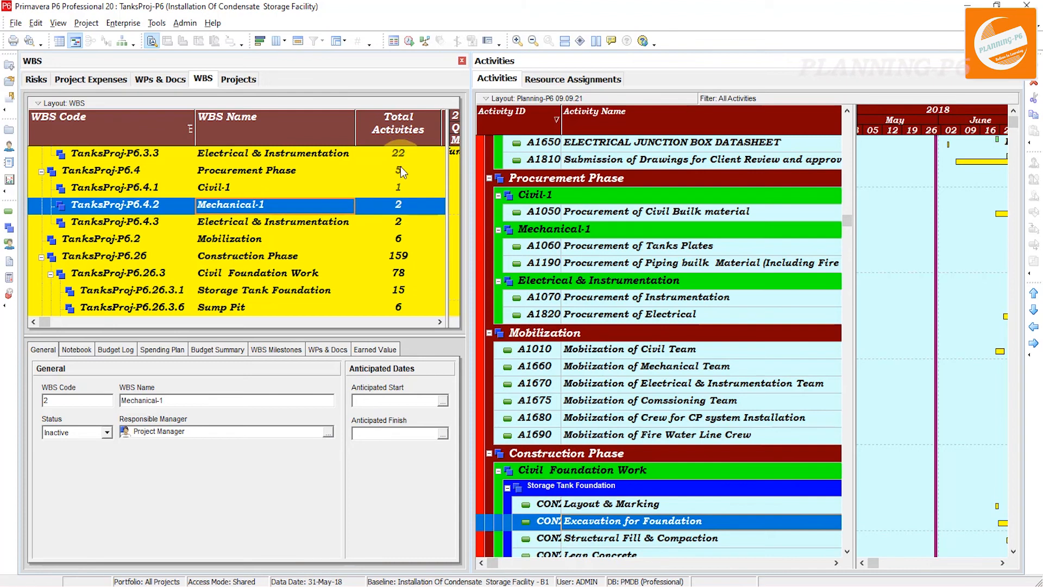